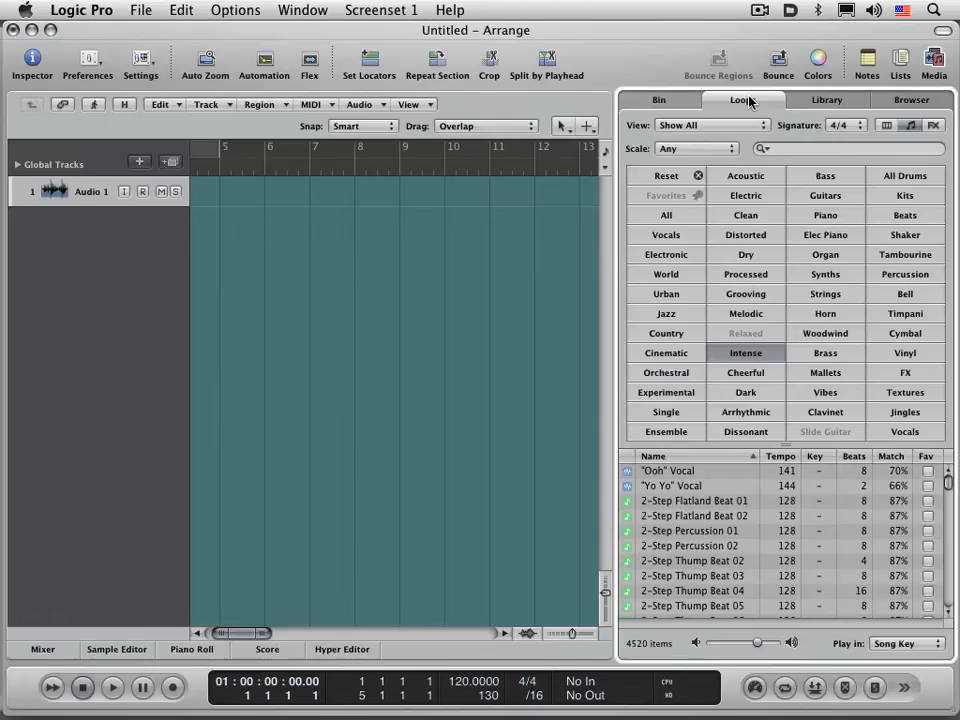
mouse_move(729, 531)
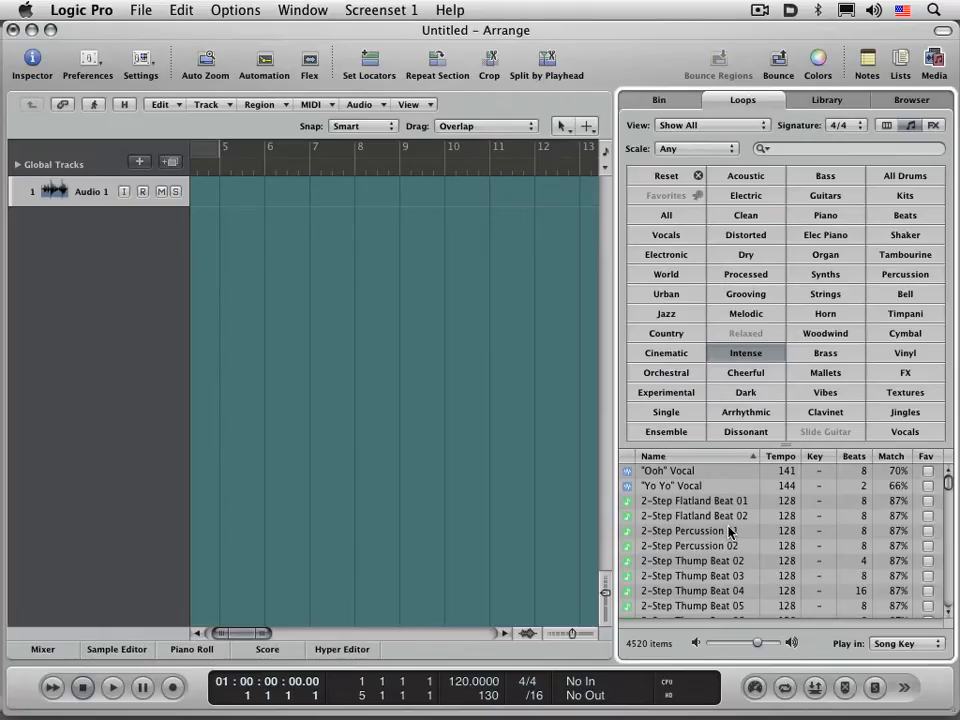
mouse_move(735, 522)
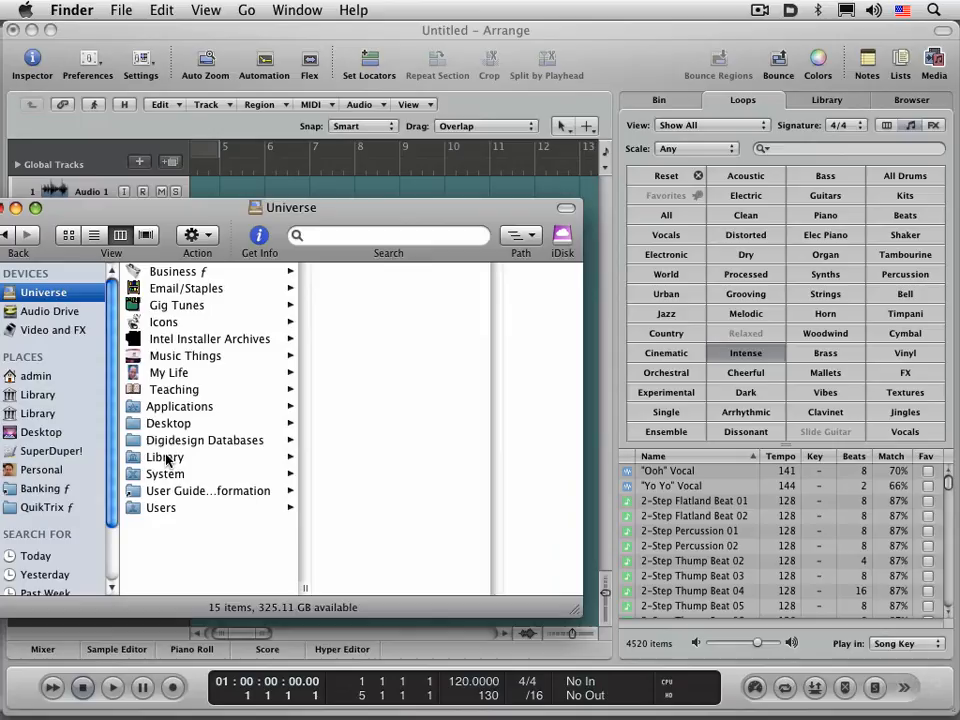
- Browse the startup drive's Library › Audio and select the Apple Loops Index folder
left_click(164, 457)
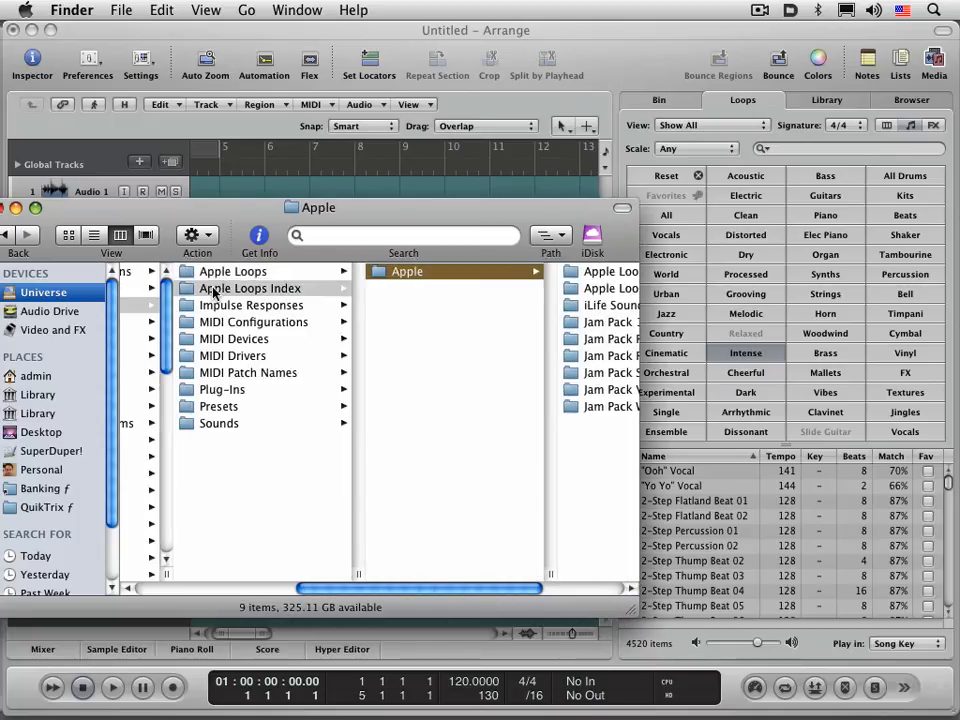
left_click(252, 288)
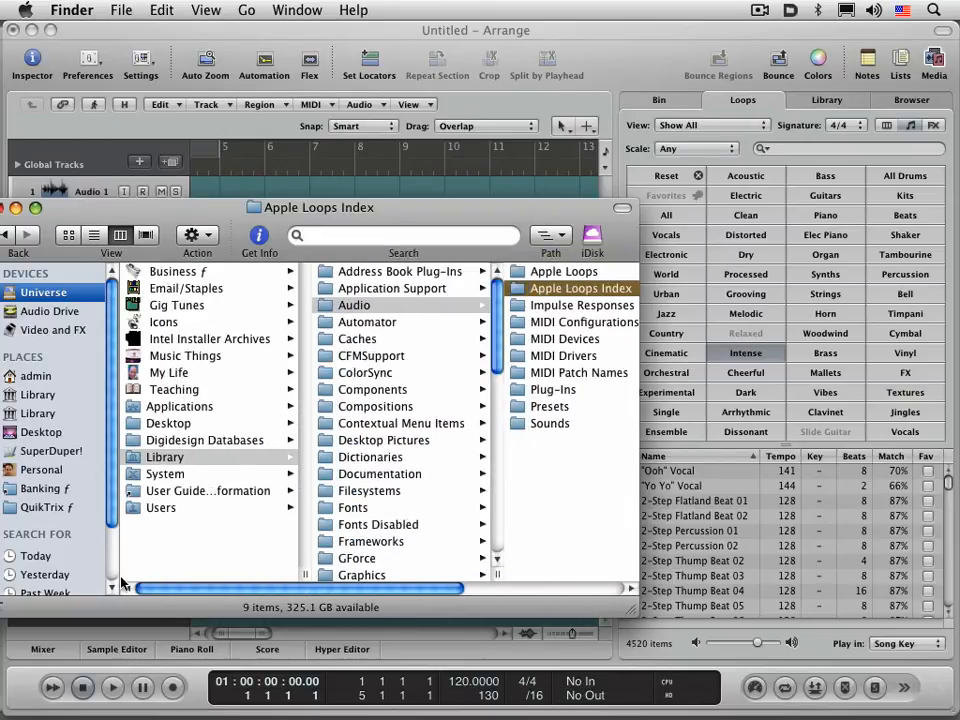
- Open the home Library's Audio › Apple Loops Index folder and confirm it holds 0 items
left_click(160, 507)
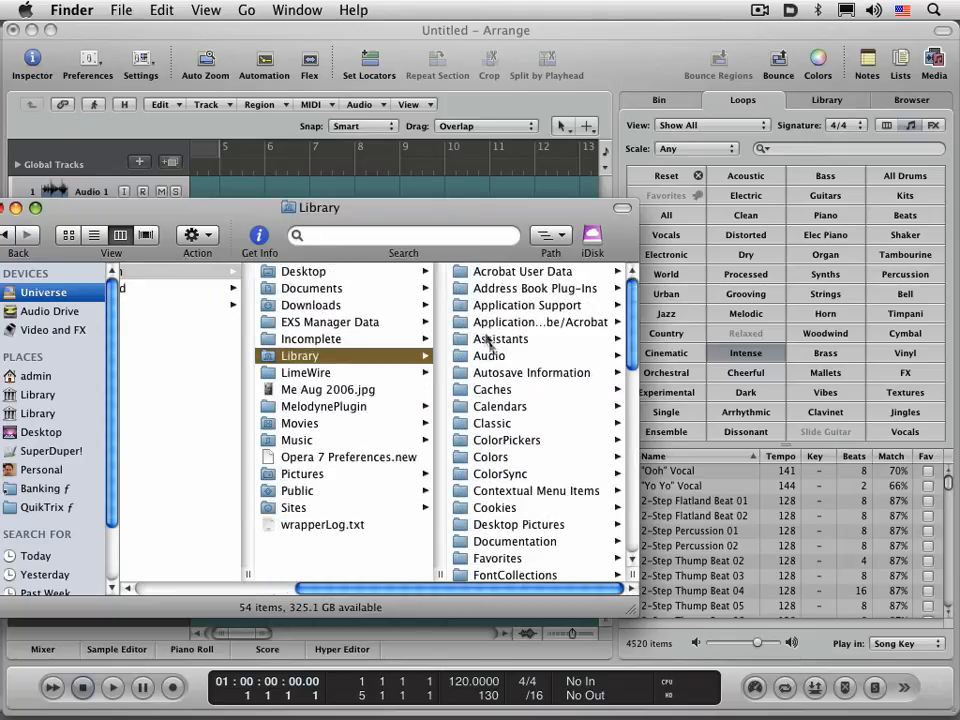
left_click(298, 355)
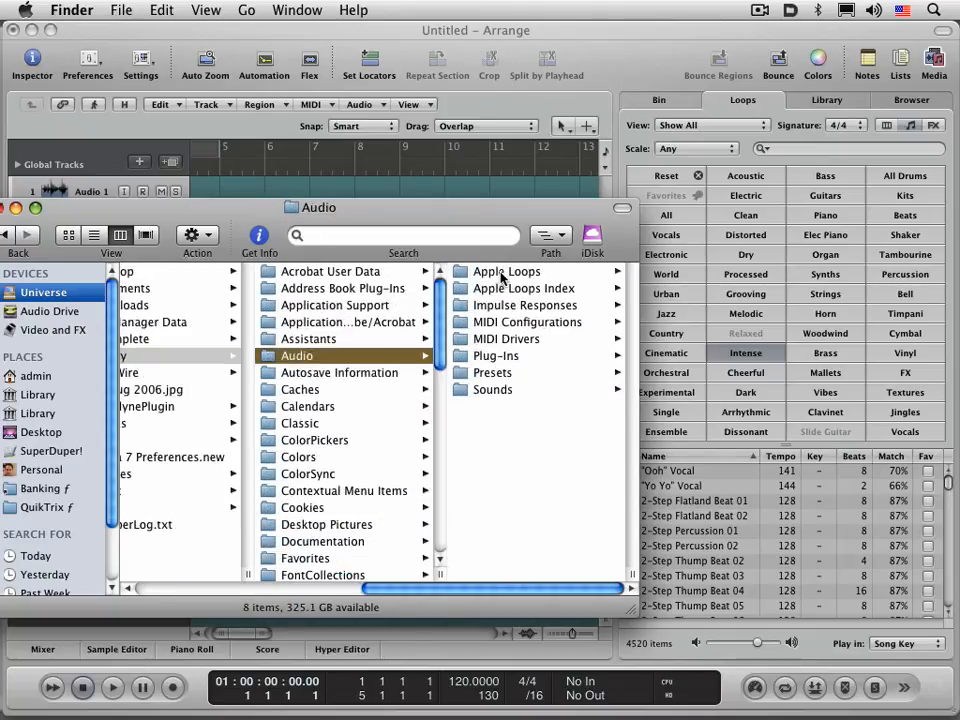
left_click(506, 271)
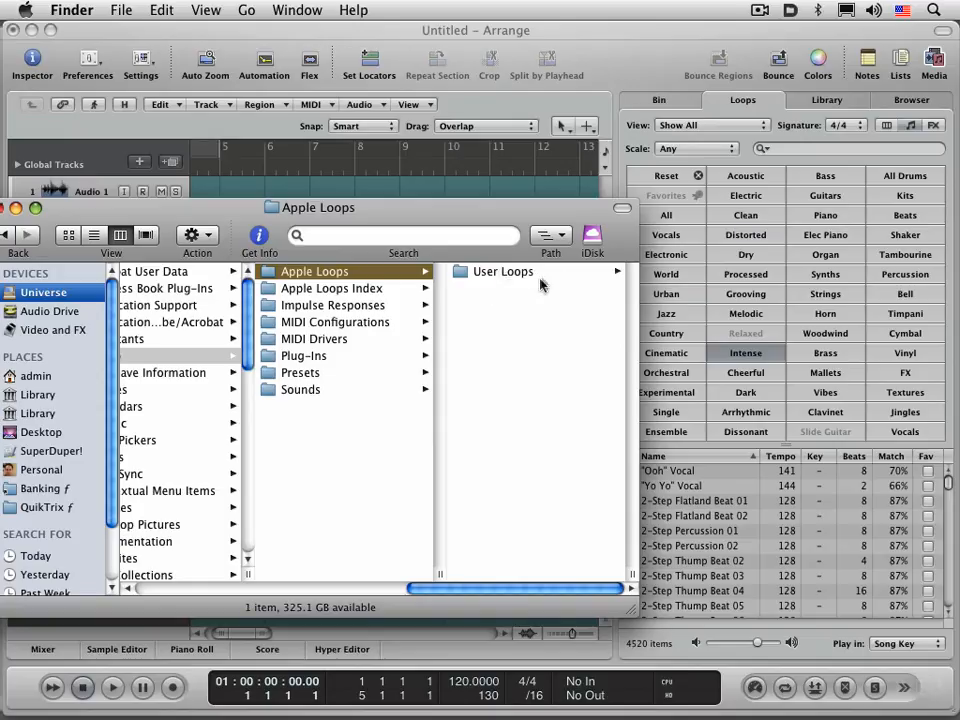
left_click(332, 288)
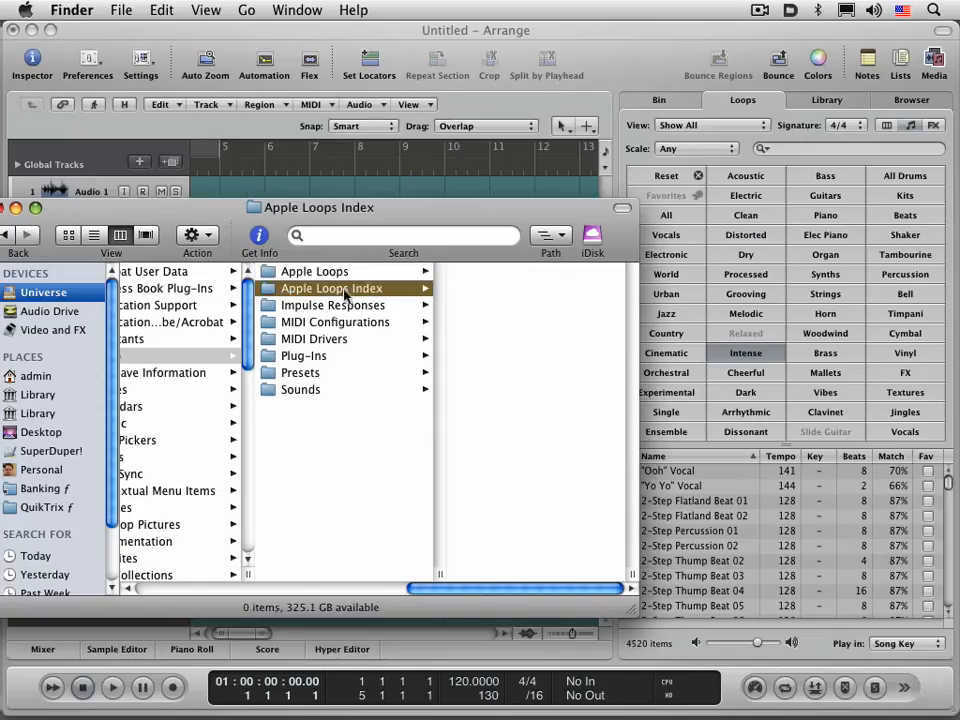
mouse_move(518, 335)
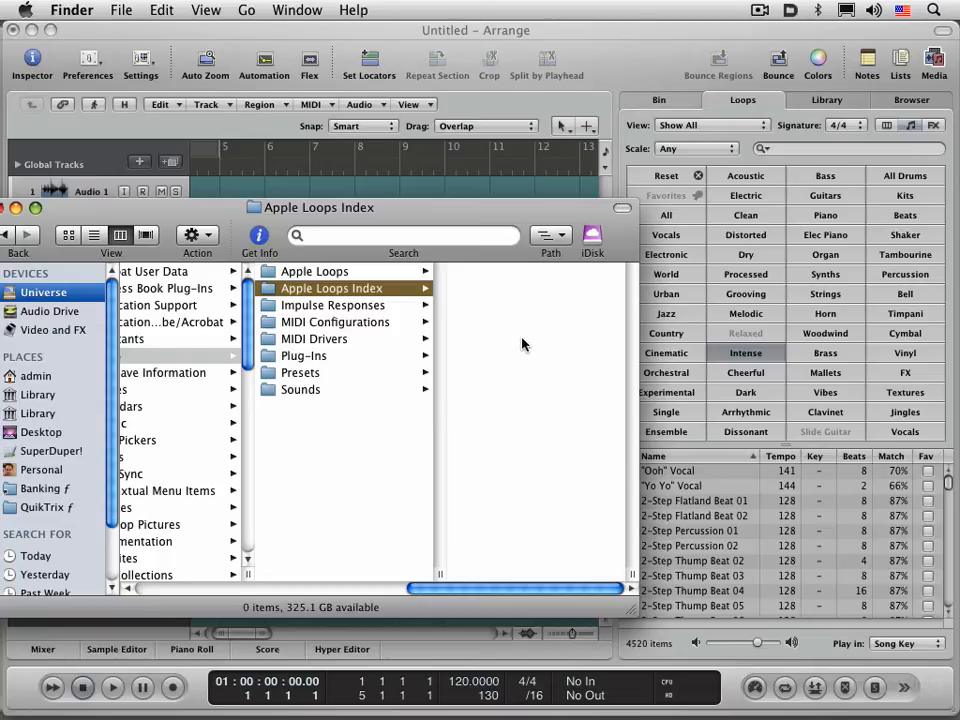
mouse_move(785, 122)
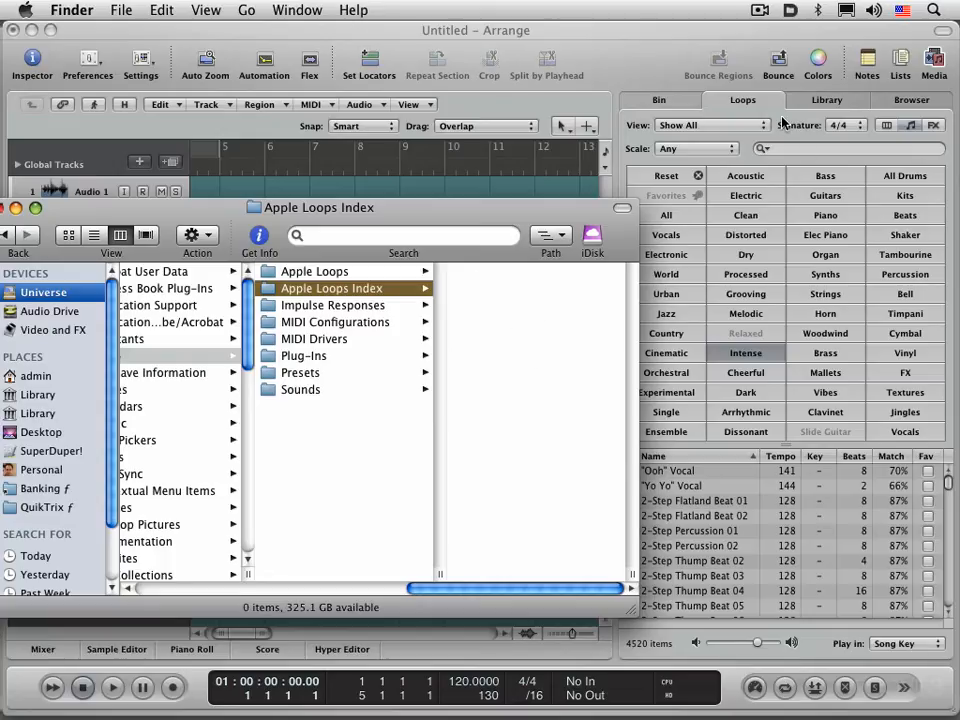
mouse_move(815, 434)
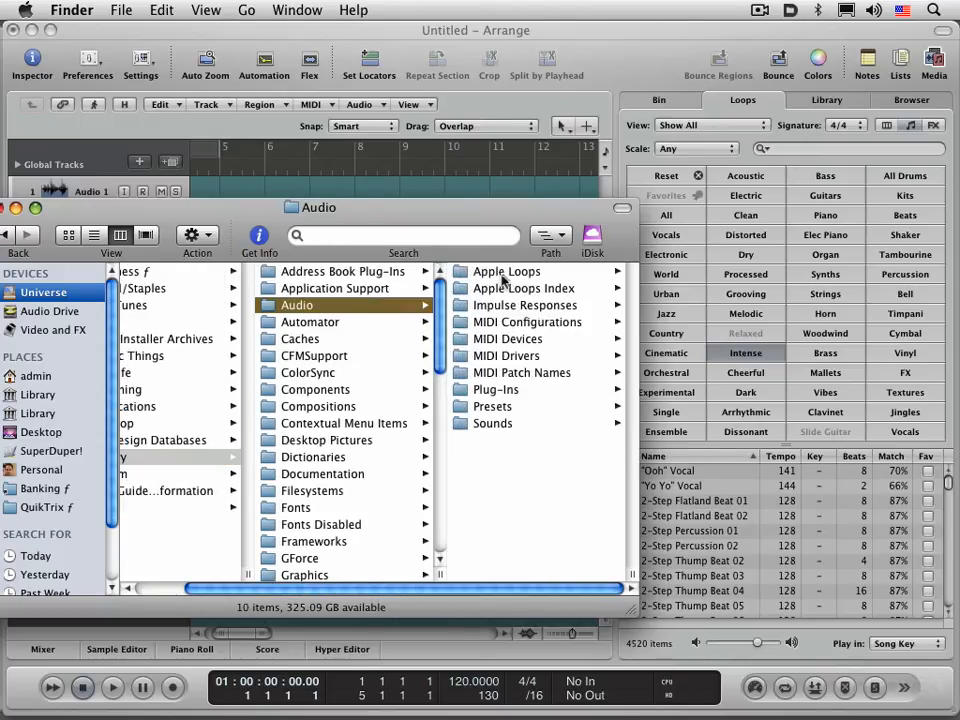
- Open /Library/Audio/Apple Loops/Apple and pick up the Apple Loops for GarageBand folder
left_click(506, 271)
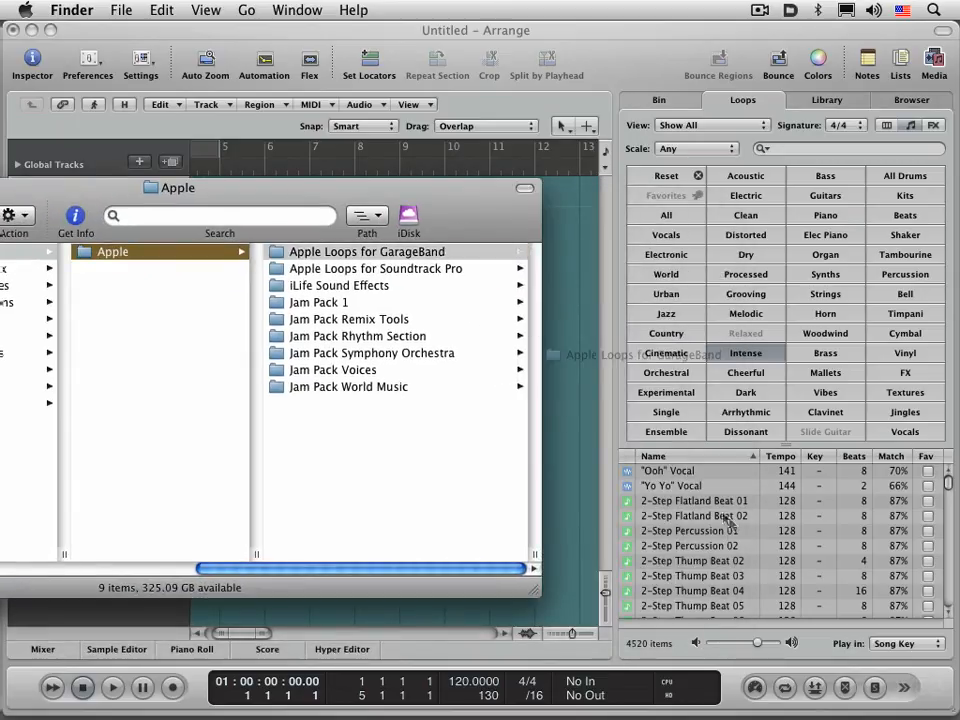
left_click(367, 251)
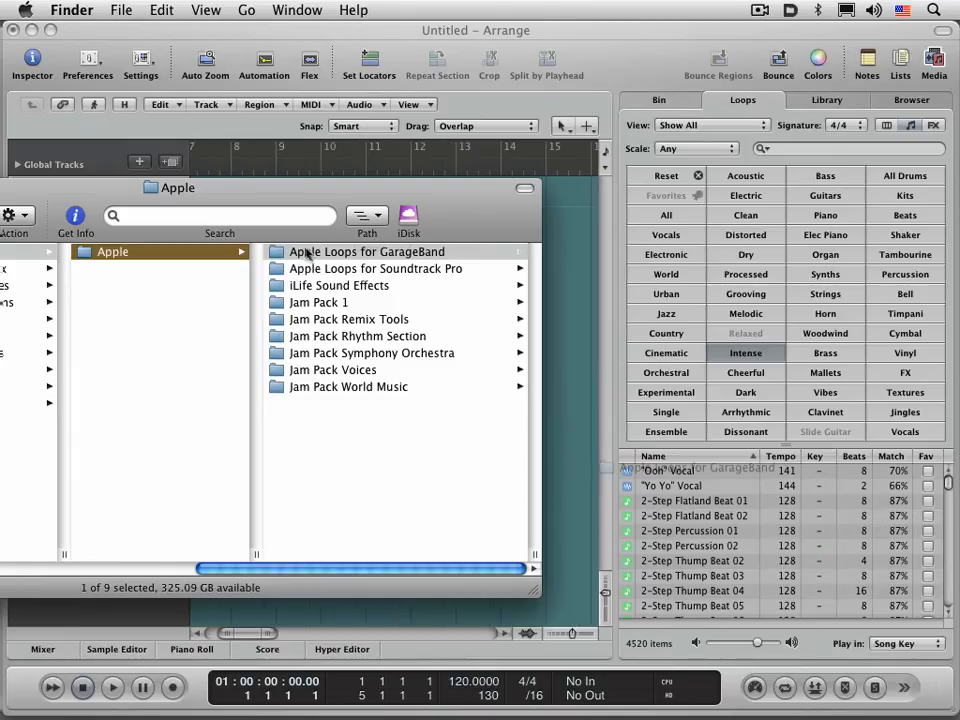